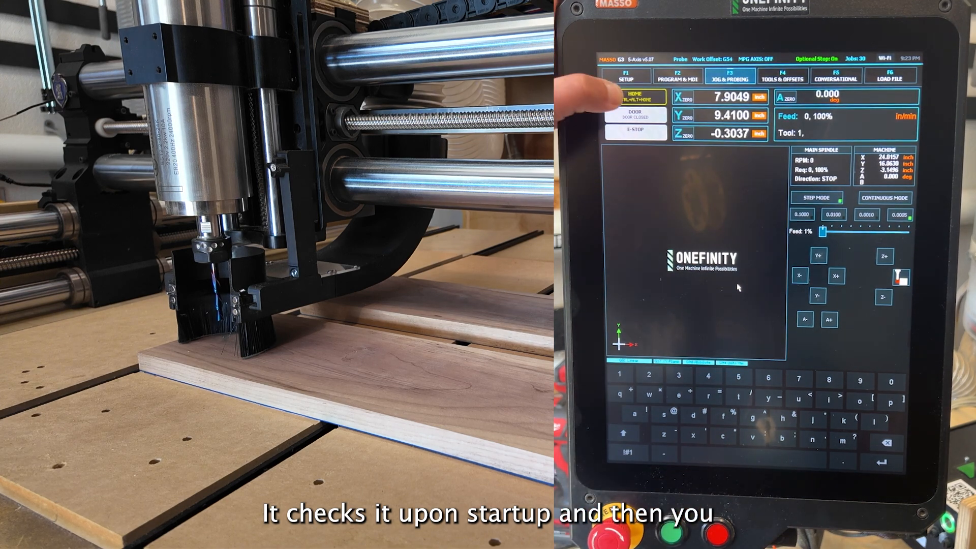
Home all machine axes from the Jog & Probing screen.
click(634, 97)
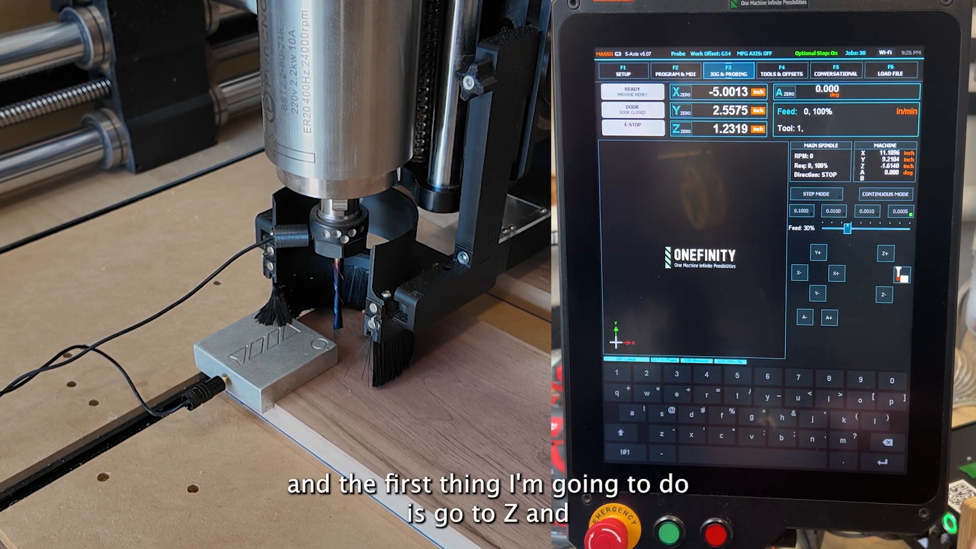
Run Z probing with the touch plate under the bit to zero Z on the walnut board.
click(727, 70)
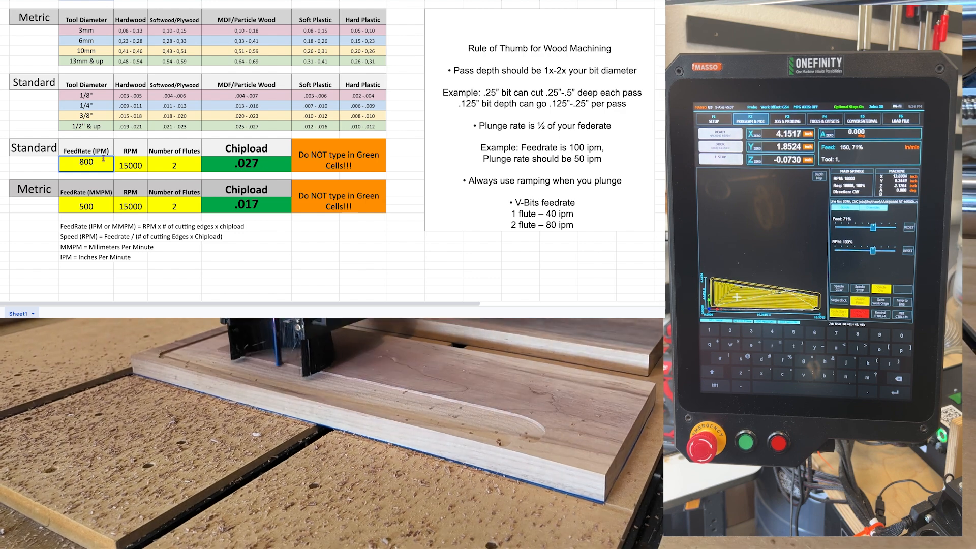
Enter feed rates of 400, 150, then 200 IPM and compare the resulting chiploads.
text(400)
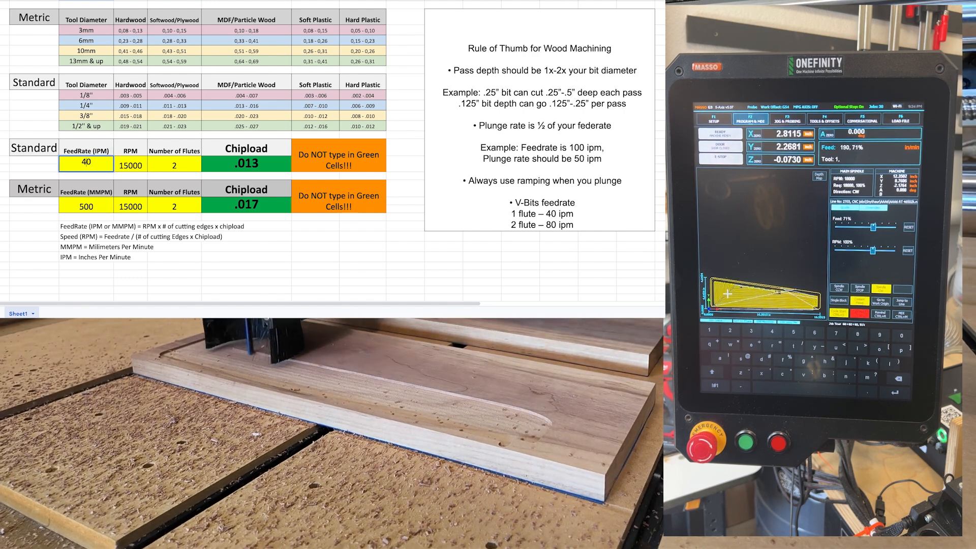
text(150)
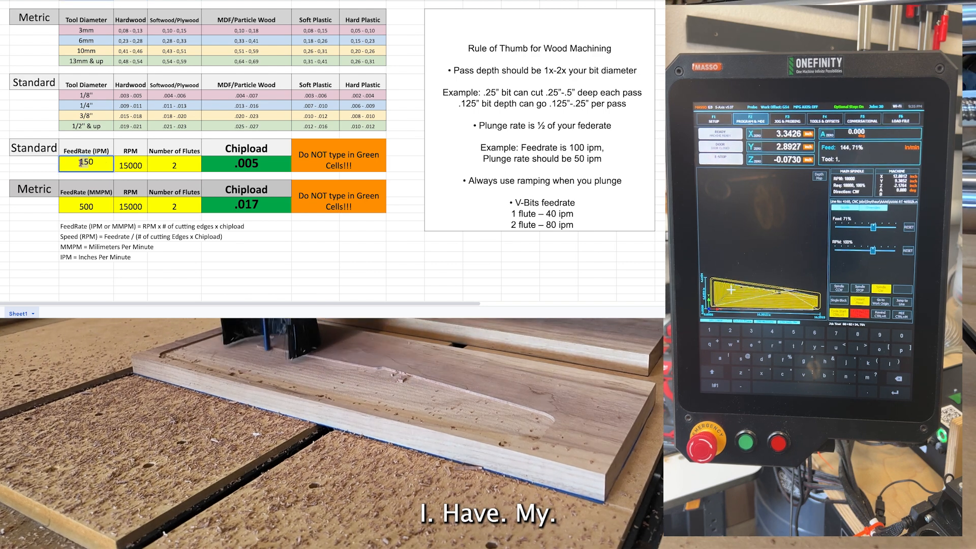
text(200)
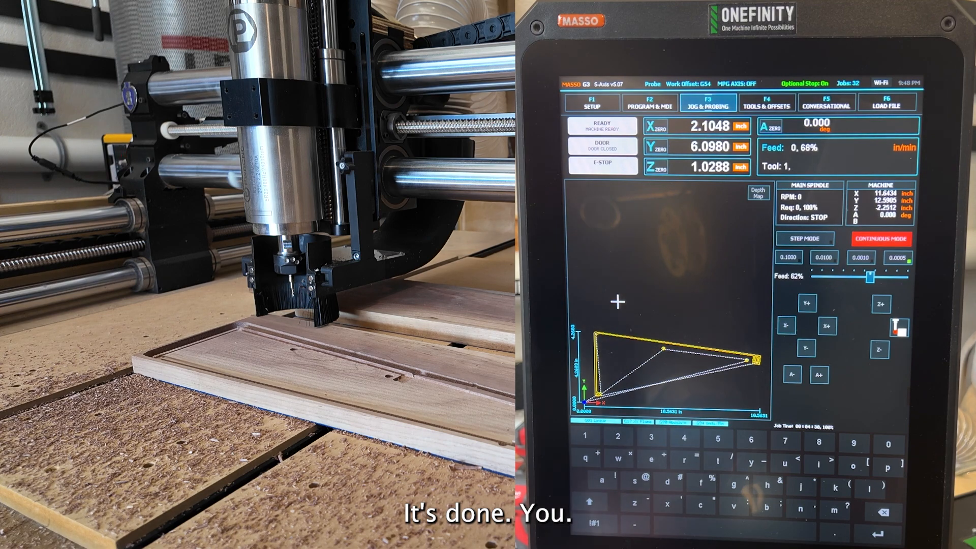
Load the last AAA6 job file, lower feed override to 32%, and start the program.
click(887, 101)
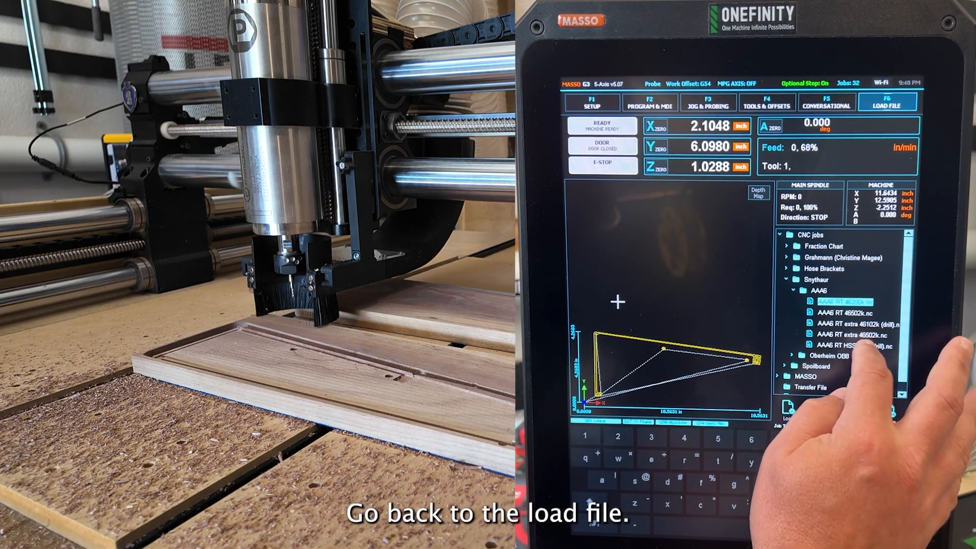
click(840, 347)
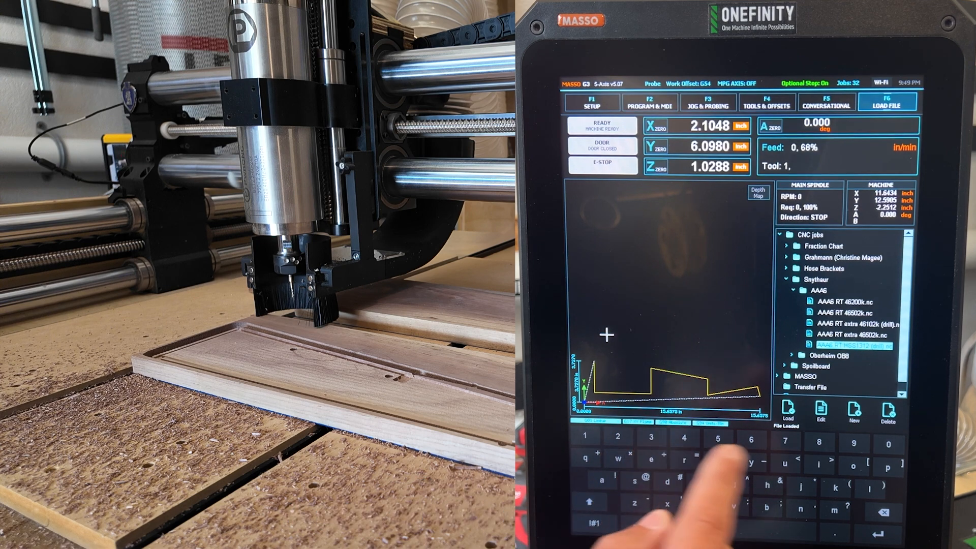
click(651, 100)
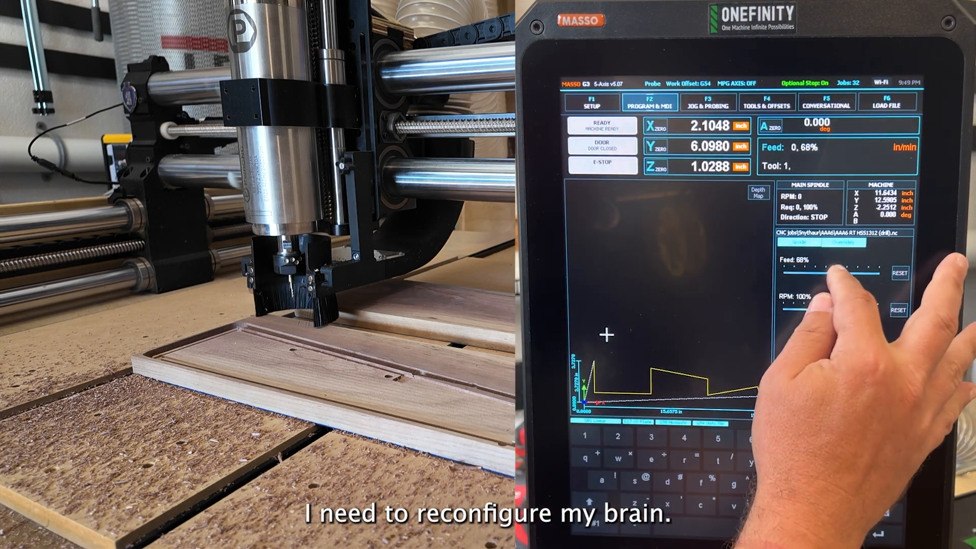
drag(847, 268, 796, 273)
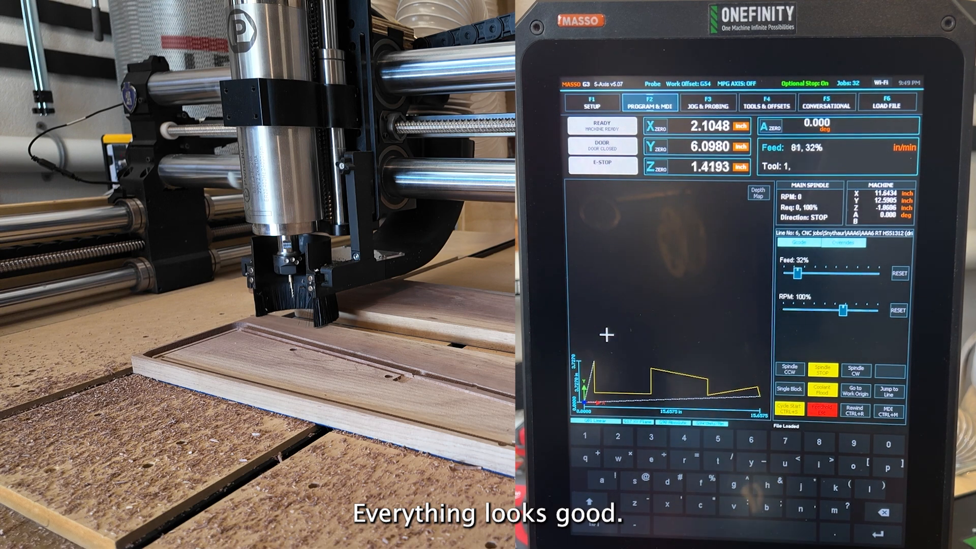
click(790, 410)
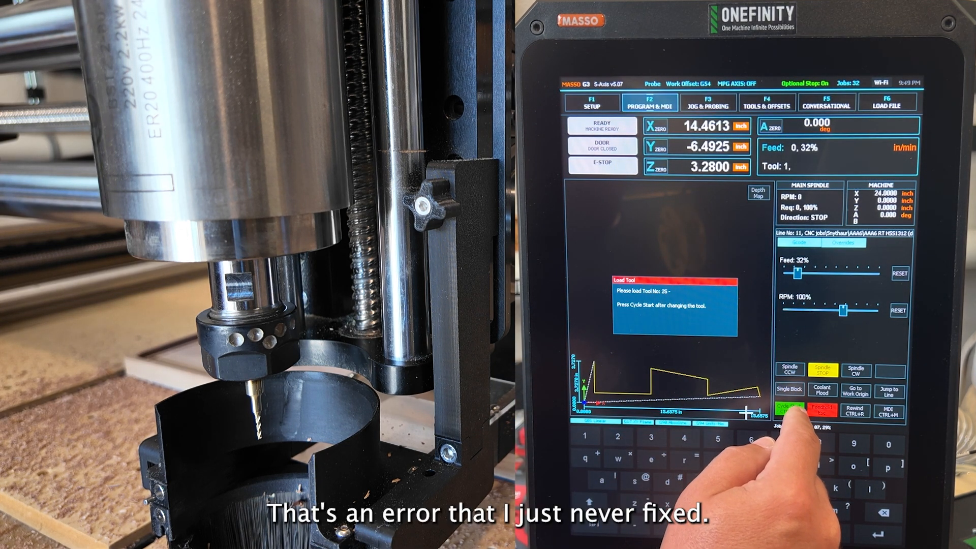
Resume the drilling program after loading tool 25.
click(790, 411)
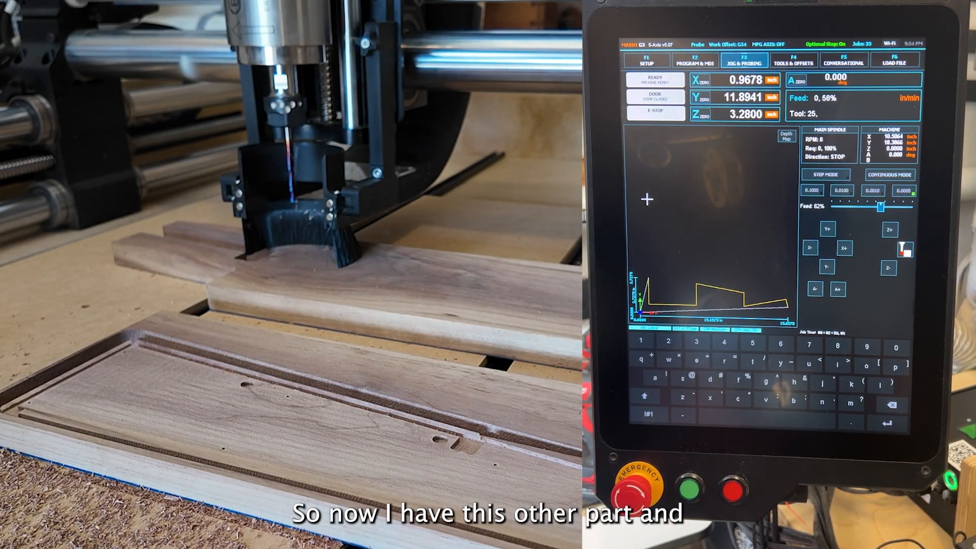
Jog the spindle over the second walnut part and bring up the job file list.
click(812, 248)
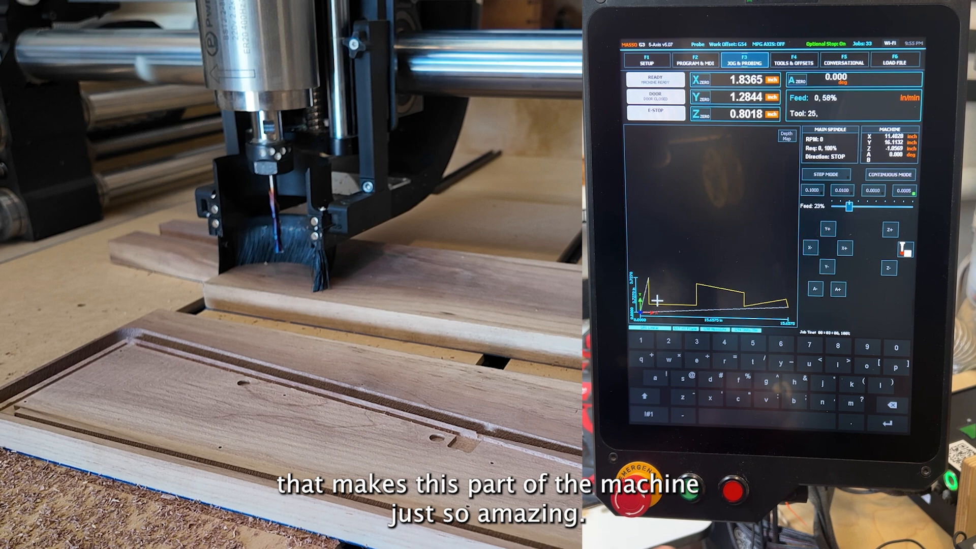
click(894, 60)
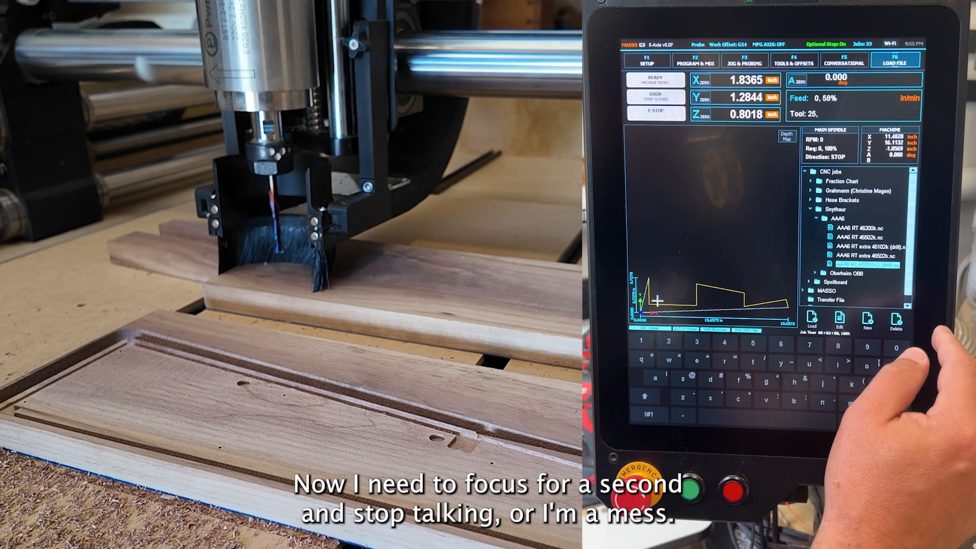
Select and load the AAA6 RT program for the second part.
click(853, 256)
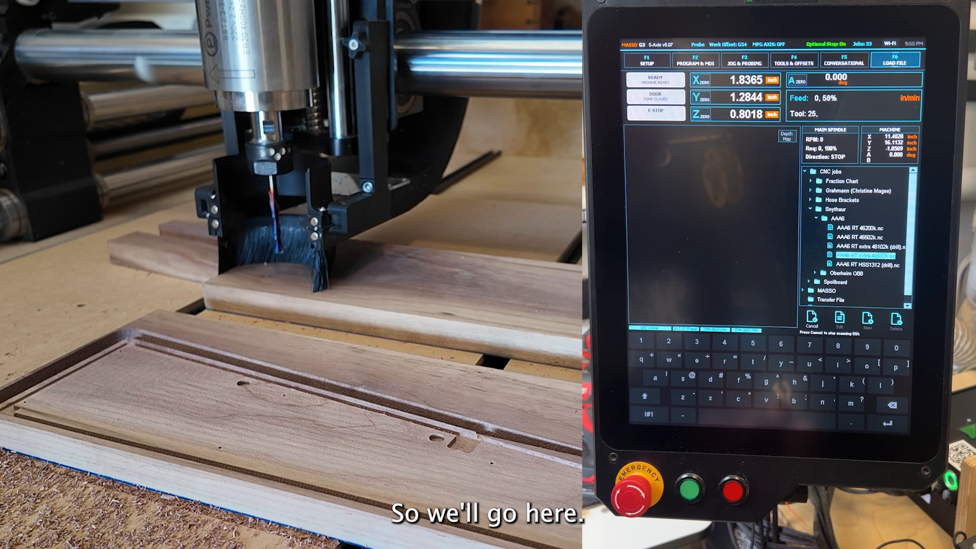
click(812, 319)
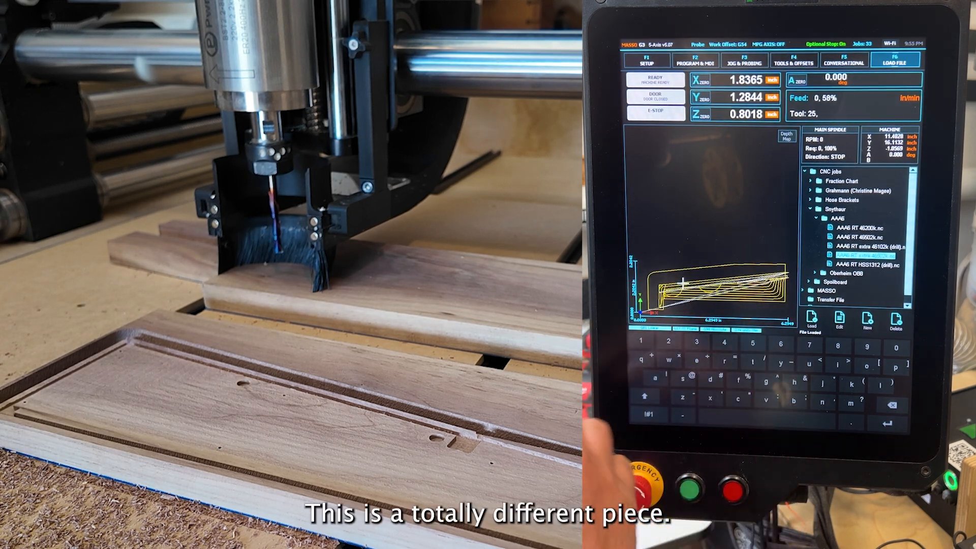